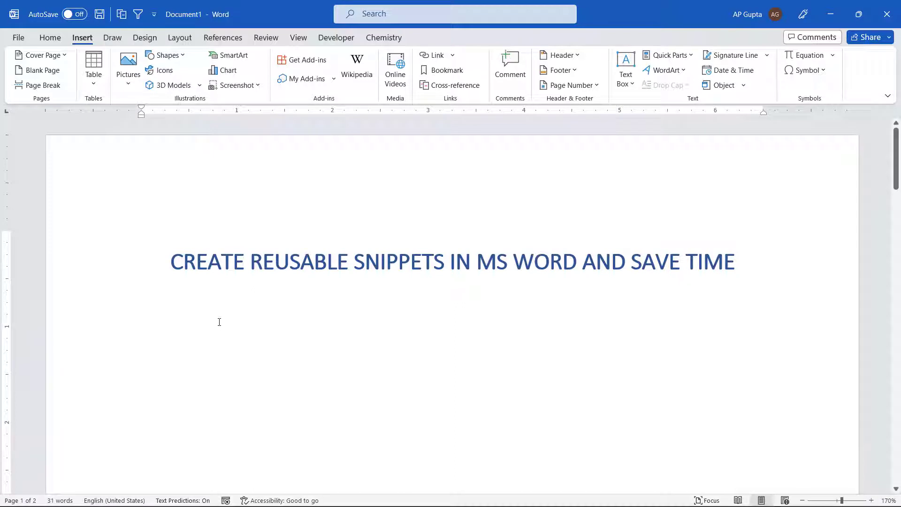
- Select the four signature lines and show the Quick Parts AutoText gallery of saved entries
{"action": "left_click", "coordinate": [142, 287]}
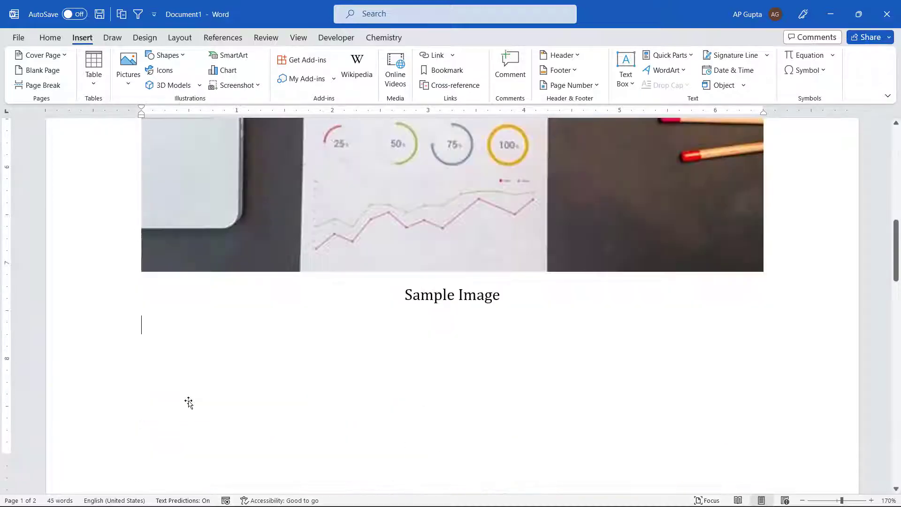
{"action": "scroll", "scroll_direction": "down", "scroll_amount": 3}
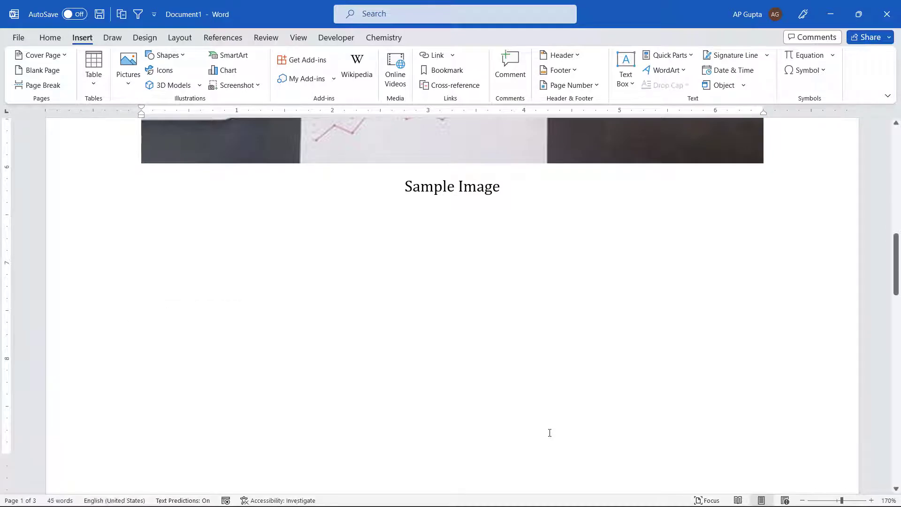
{"action": "scroll", "scroll_direction": "down", "scroll_amount": 3}
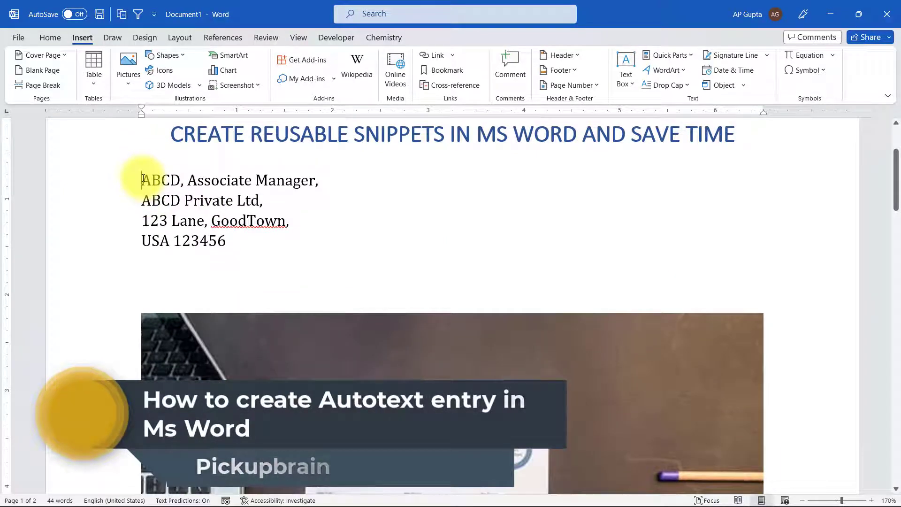
{"action": "left_click_drag", "start_coordinate": [142, 181], "coordinate": [226, 240]}
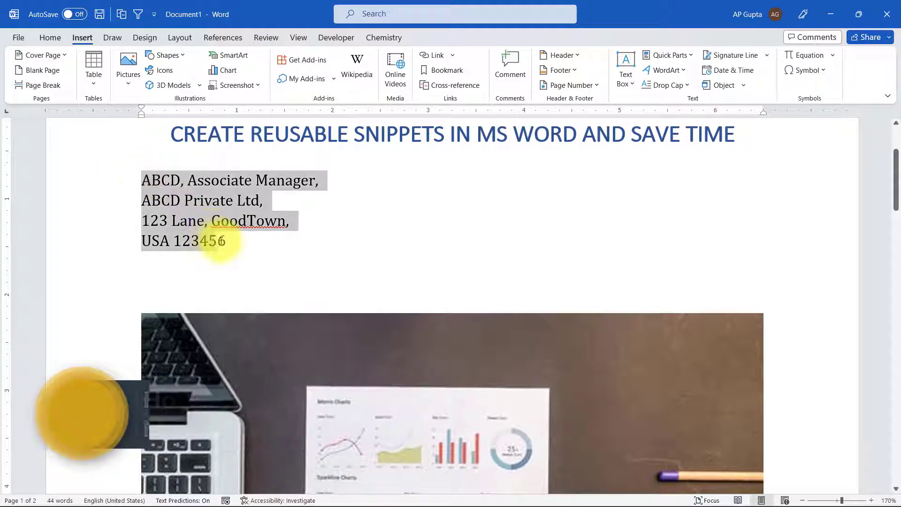
{"action": "scroll", "scroll_direction": "down", "scroll_amount": 3}
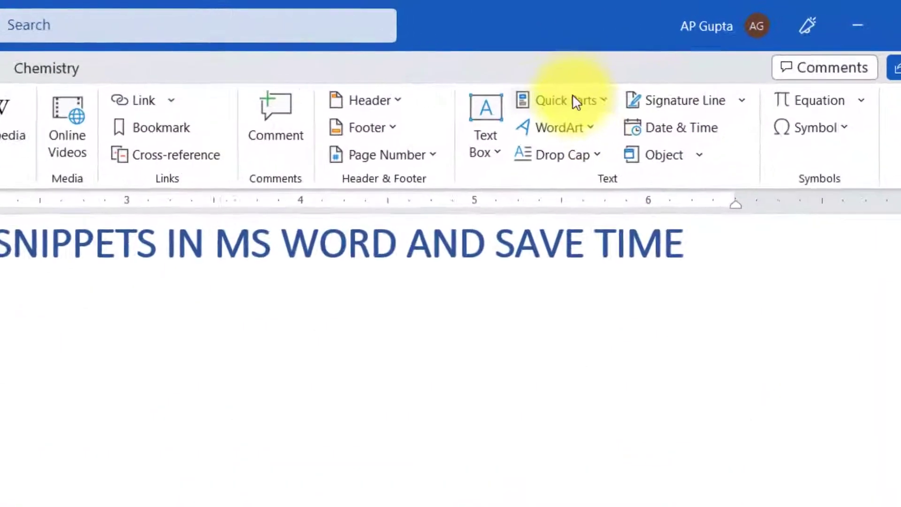
{"action": "left_click", "coordinate": [563, 100]}
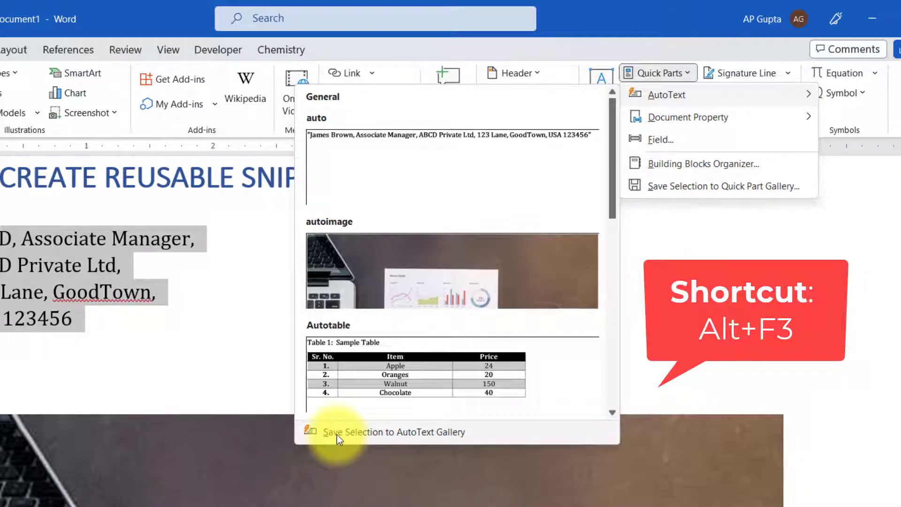
- Start a new AutoText entry from the selection and name it signature1
{"action": "left_click", "coordinate": [393, 432]}
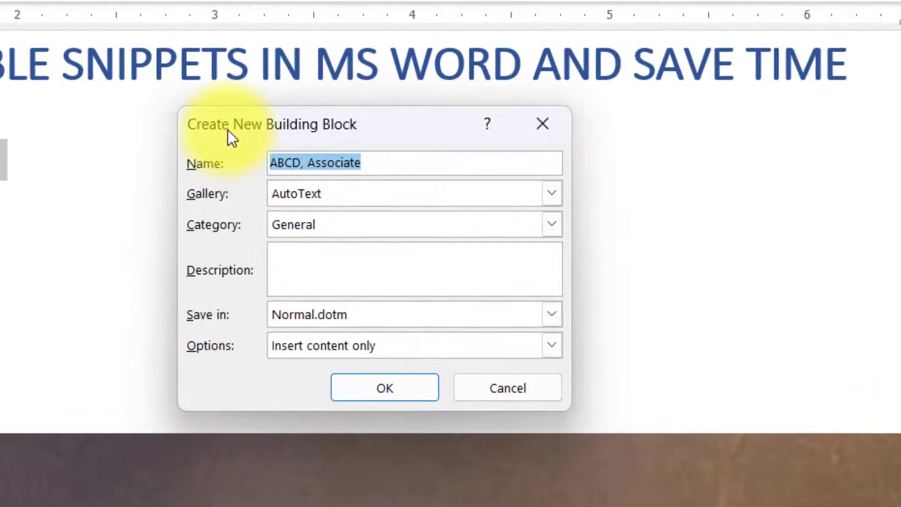
{"action": "mouse_move", "coordinate": [224, 347]}
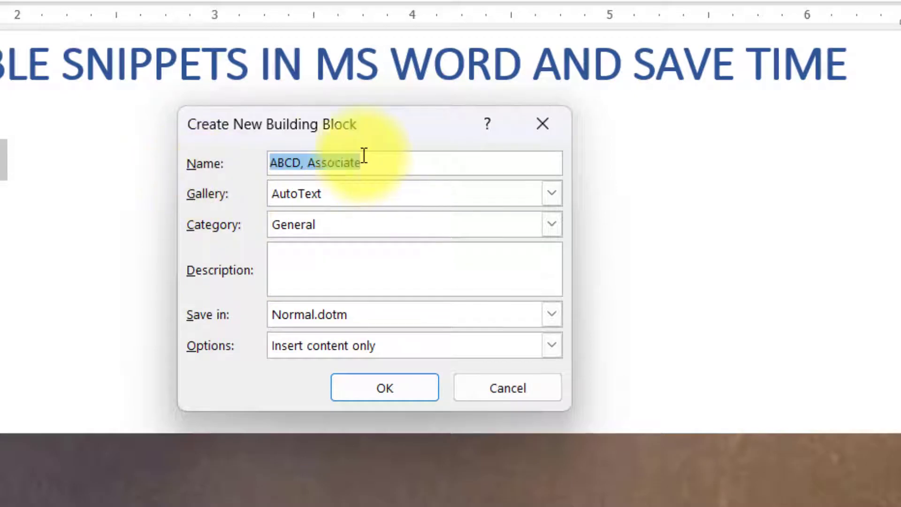
{"action": "key", "text": "delete"}
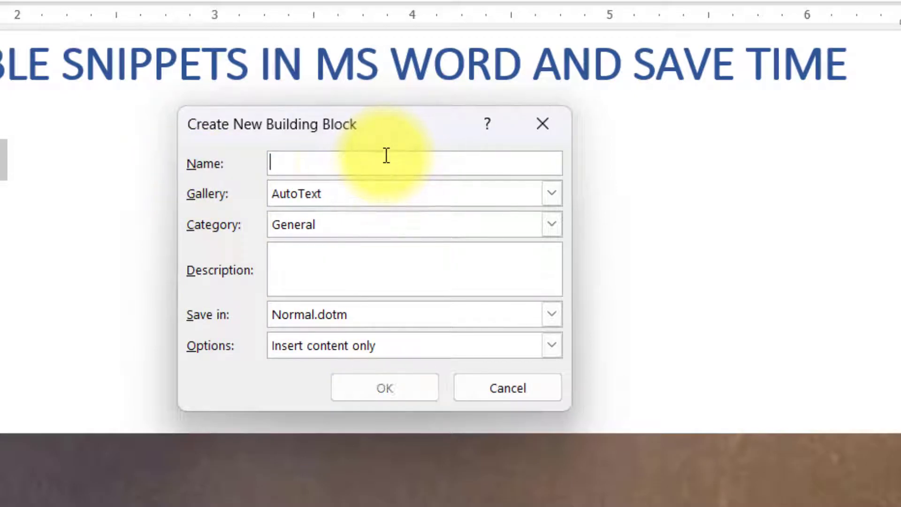
{"action": "type", "text": "signature1"}
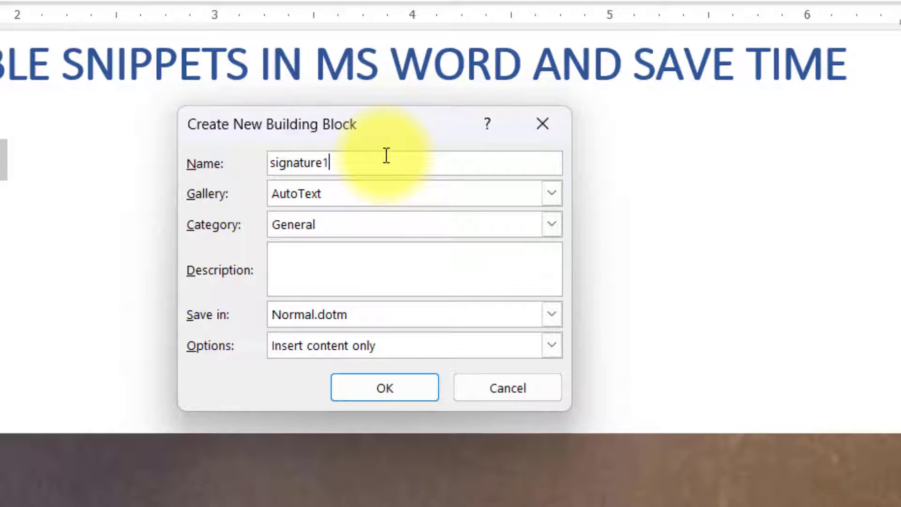
{"action": "mouse_move", "coordinate": [197, 199]}
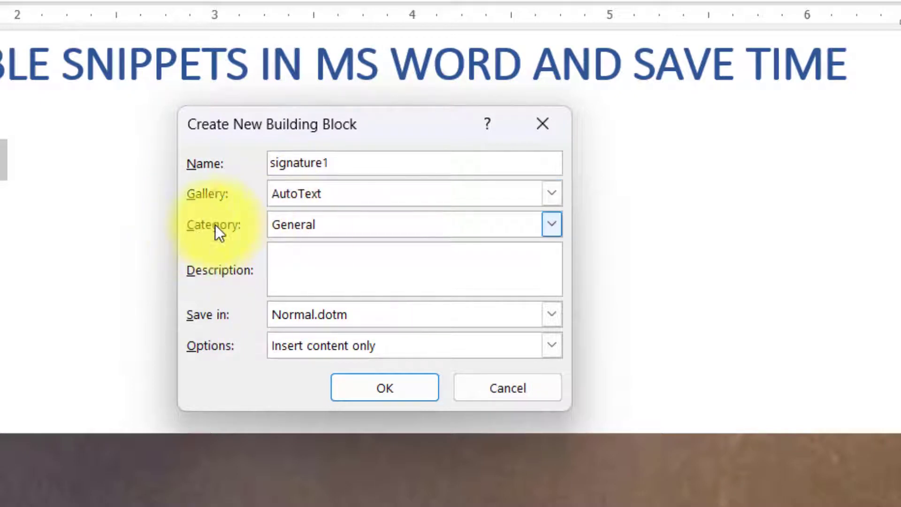
- Keep Category General and storage in Normal.dotm, review the insert options and create the entry
{"action": "left_click", "coordinate": [550, 224]}
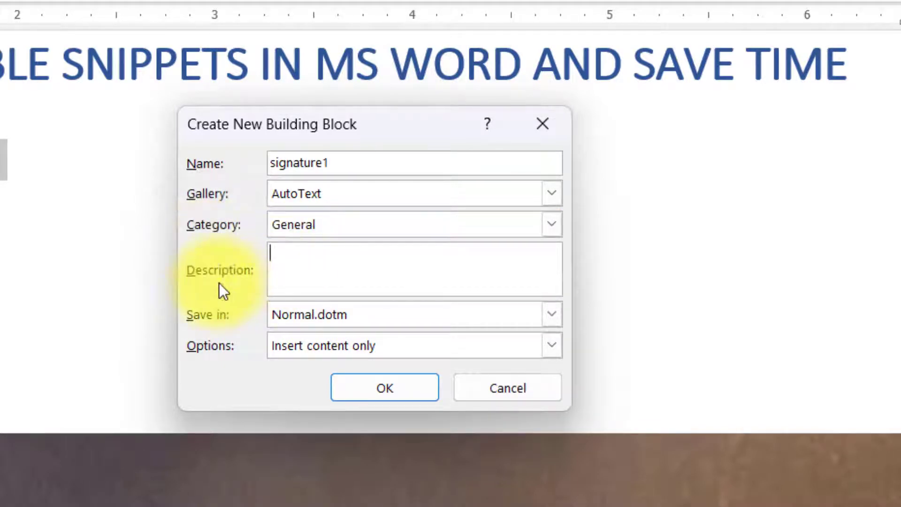
{"action": "mouse_move", "coordinate": [313, 270]}
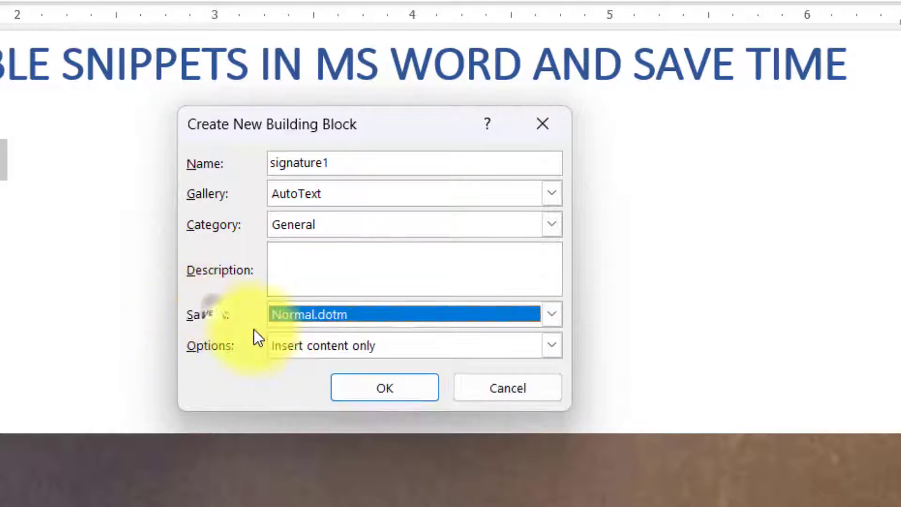
{"action": "left_click", "coordinate": [550, 314]}
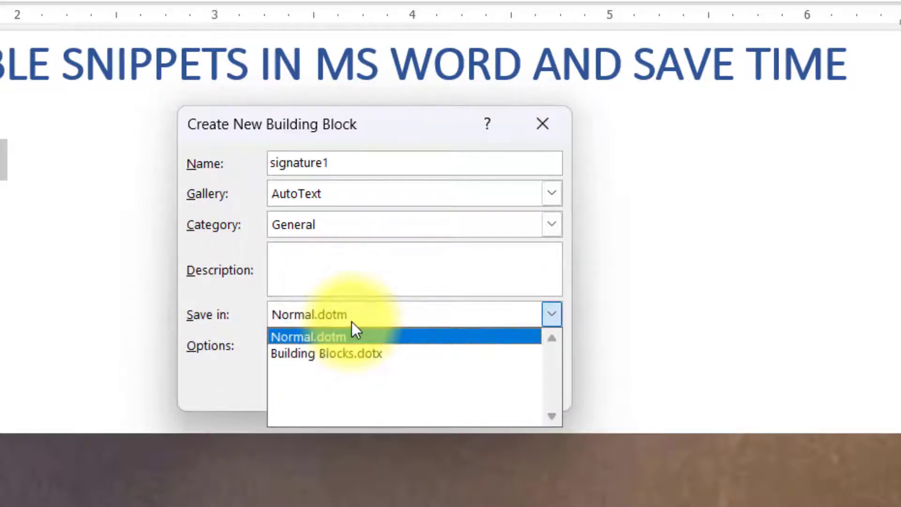
{"action": "mouse_move", "coordinate": [331, 345]}
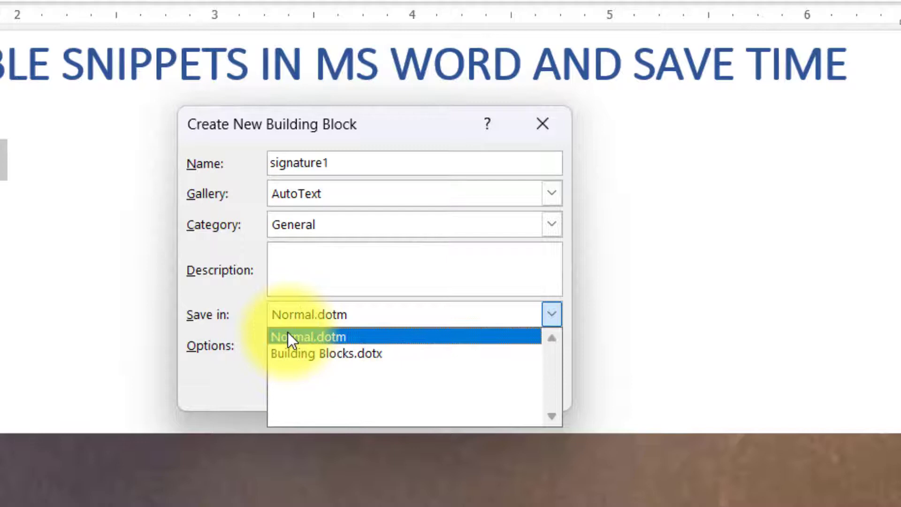
{"action": "mouse_move", "coordinate": [316, 342]}
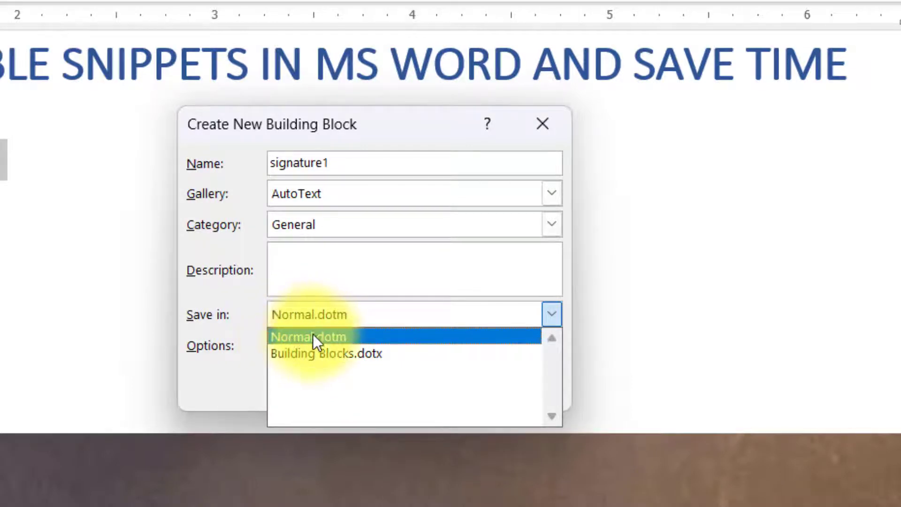
{"action": "left_click", "coordinate": [308, 336]}
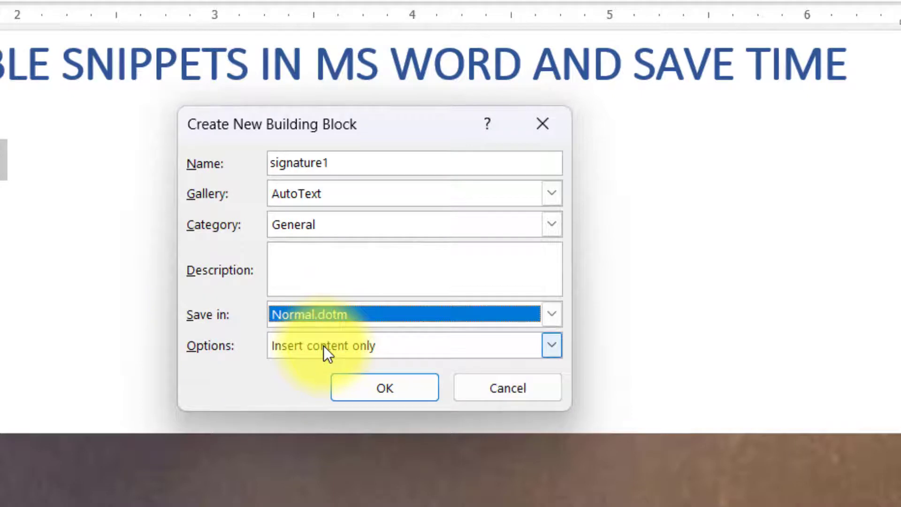
{"action": "left_click", "coordinate": [550, 344]}
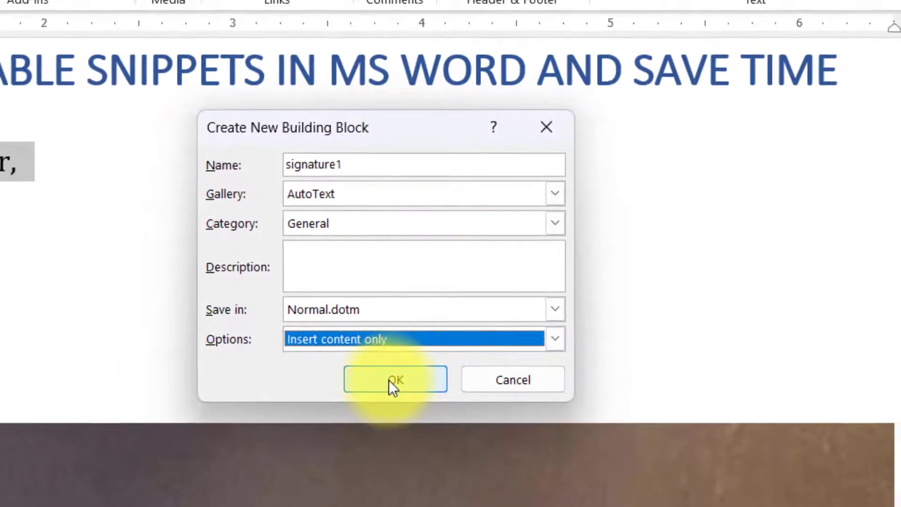
{"action": "left_click", "coordinate": [395, 380]}
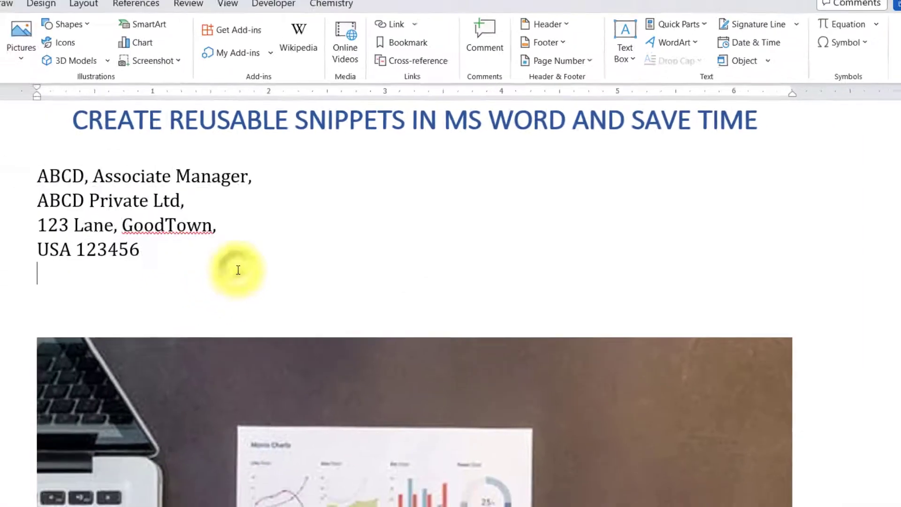
{"action": "scroll", "scroll_direction": "down", "scroll_amount": 3}
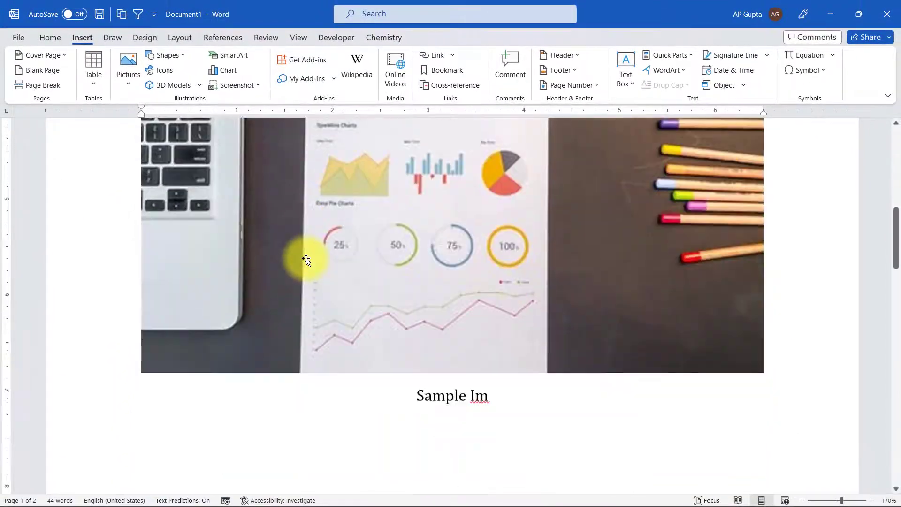
{"action": "scroll", "scroll_direction": "down", "scroll_amount": 3}
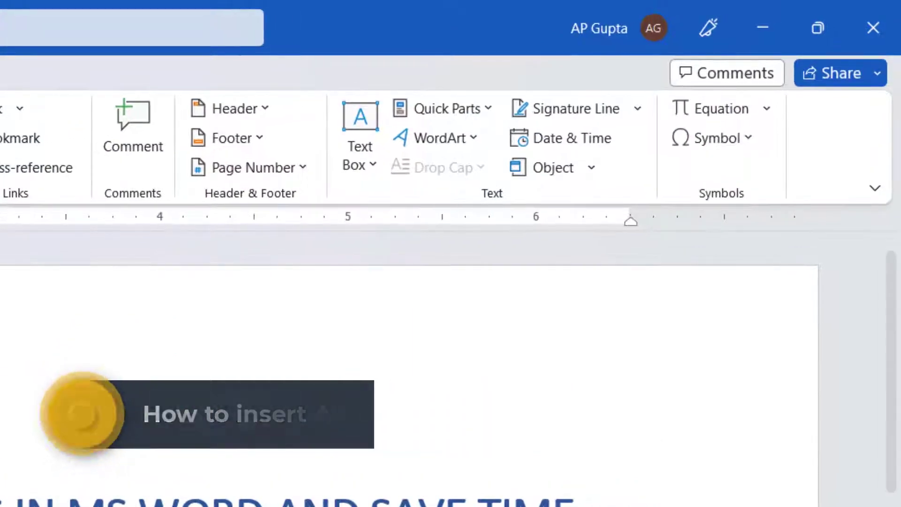
- Show the AutoText gallery listing the address, image and table entries
{"action": "left_click", "coordinate": [442, 108]}
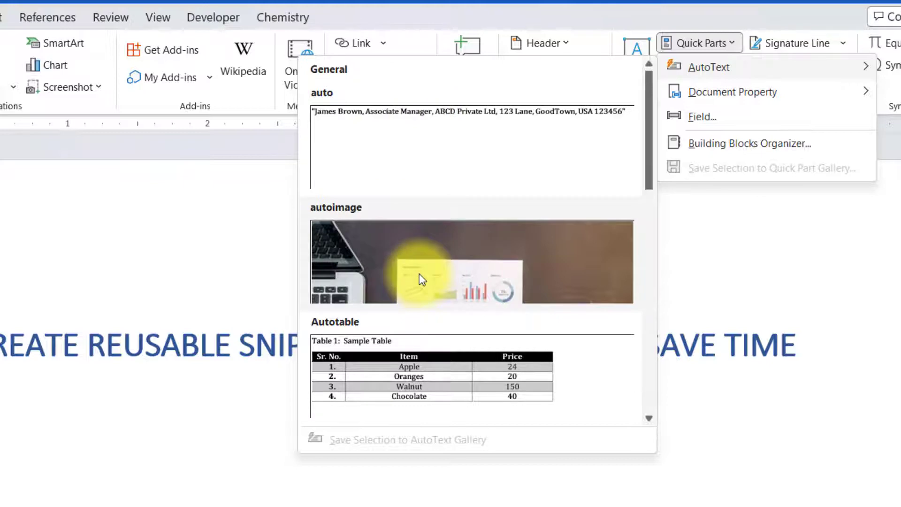
{"action": "mouse_move", "coordinate": [408, 160]}
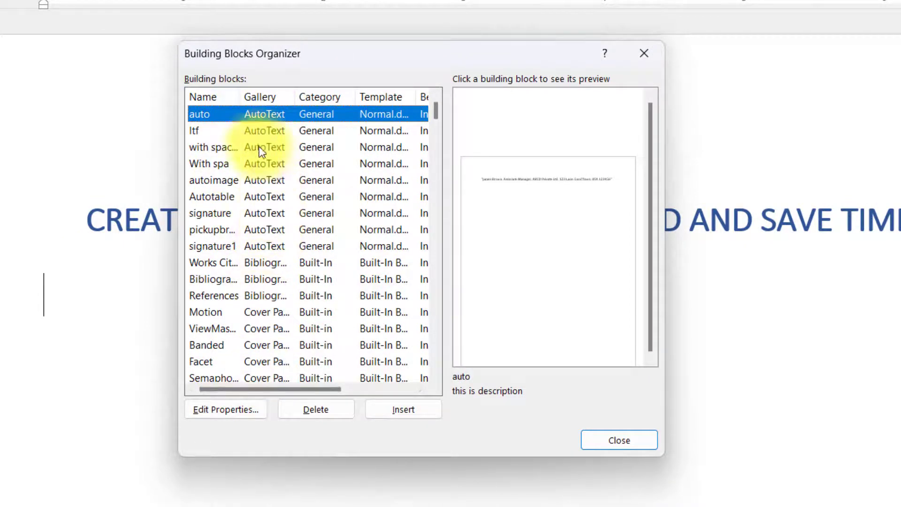
- Insert the signature1 address block from the Building Blocks Organizer
{"action": "left_click", "coordinate": [213, 181]}
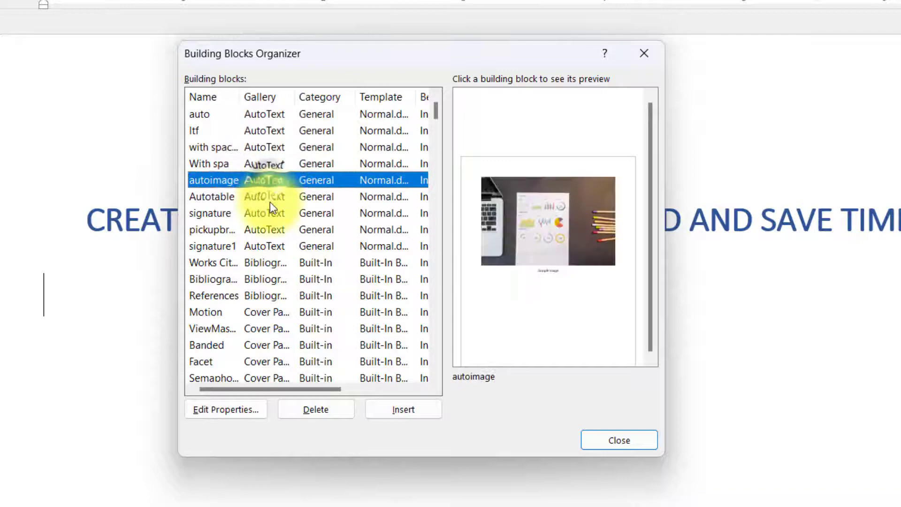
{"action": "left_click", "coordinate": [403, 409]}
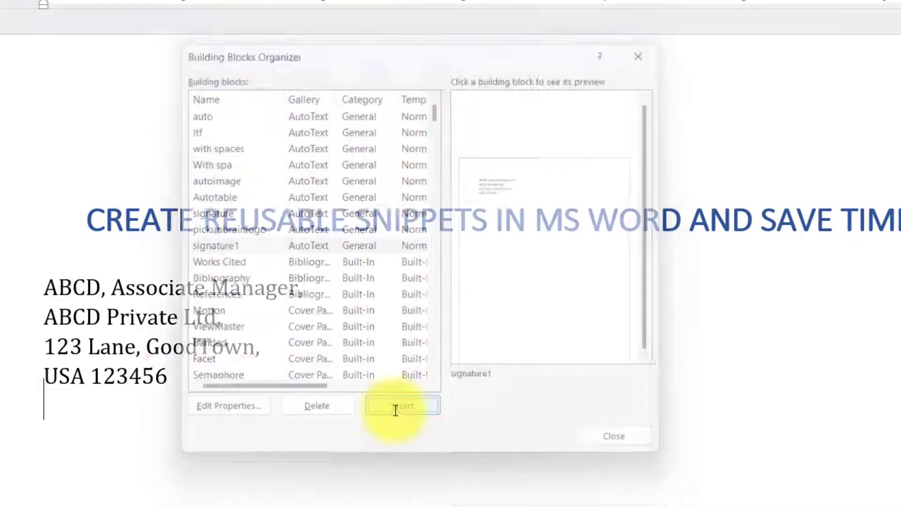
{"action": "left_click", "coordinate": [402, 405]}
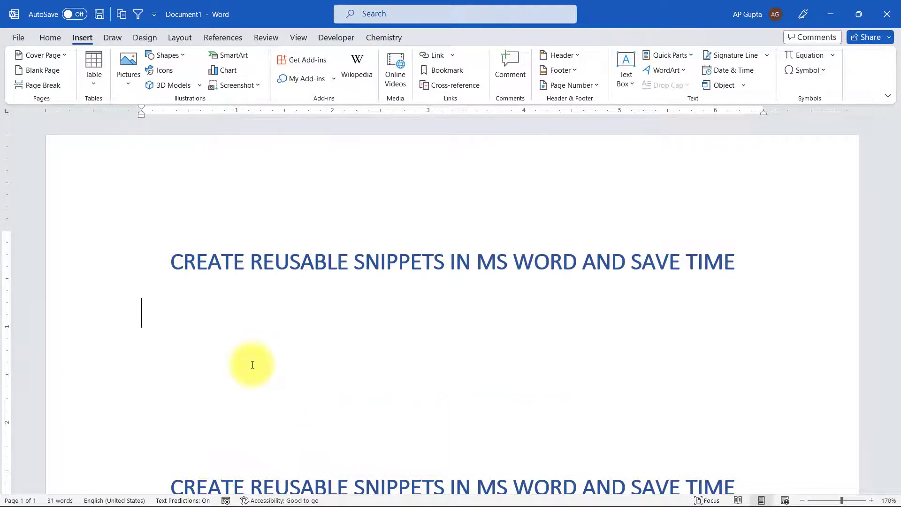
- Expand the typed name 'sign' into the saved signature block, then bring the topic bullet list into view
{"action": "type", "text": "sign"}
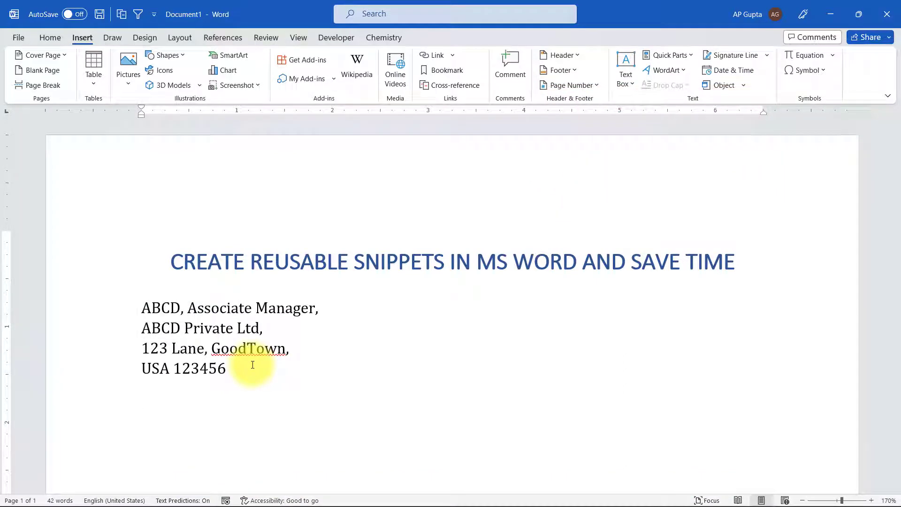
{"action": "key", "text": "enter"}
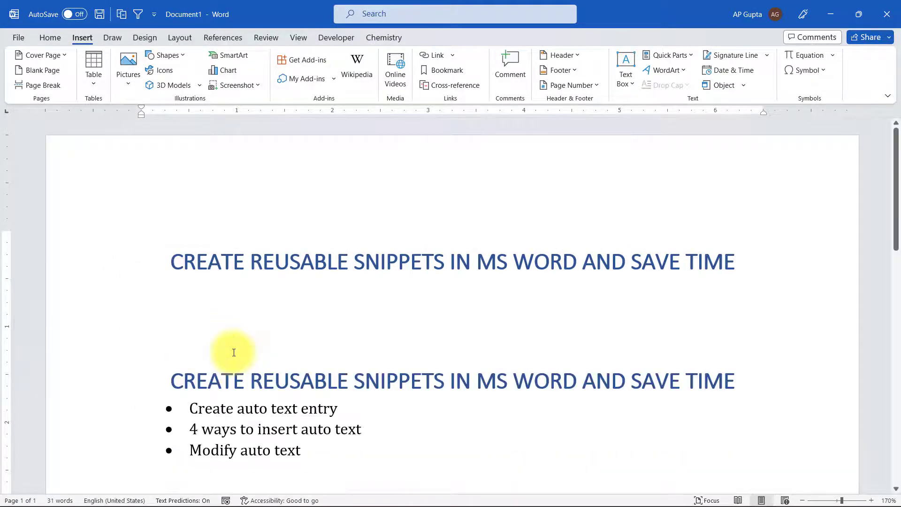
{"action": "scroll", "scroll_direction": "down", "scroll_amount": 3}
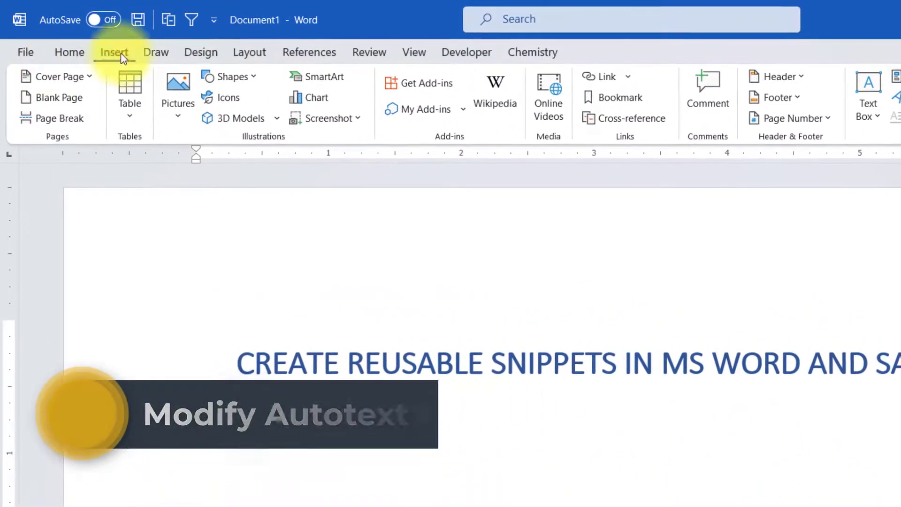
- In the Building Blocks Organizer, preview entries and select autoimage
{"action": "left_click", "coordinate": [578, 76]}
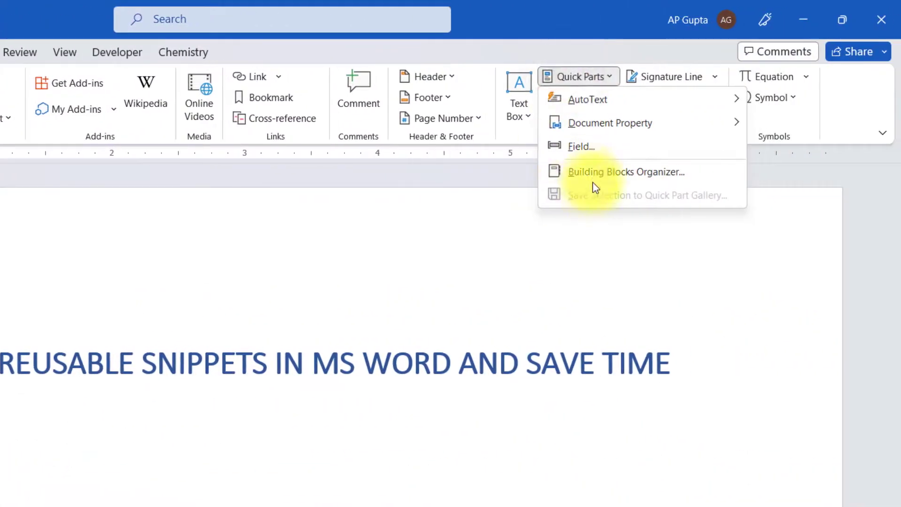
{"action": "left_click", "coordinate": [627, 171]}
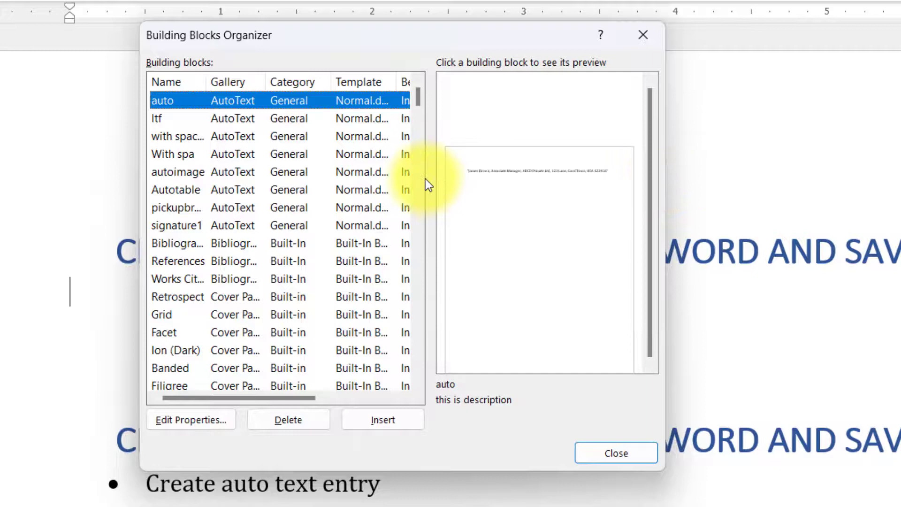
{"action": "left_click", "coordinate": [178, 136]}
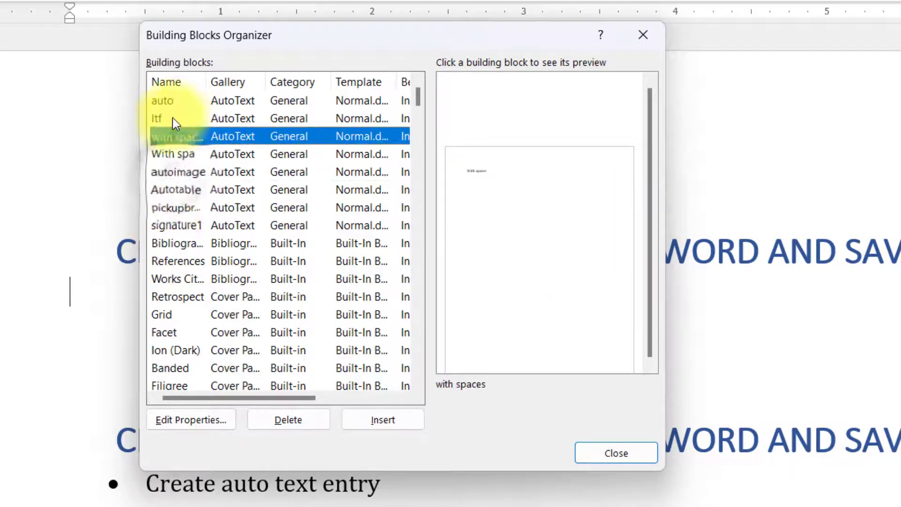
{"action": "left_click", "coordinate": [176, 171]}
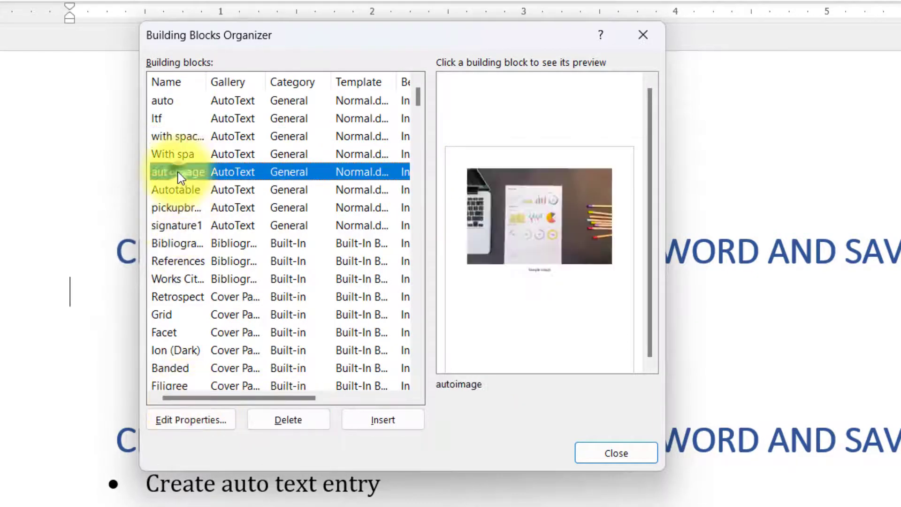
- Review the autoimage entry's properties, moving the dialog off the preview, and confirm them unchanged
{"action": "left_click", "coordinate": [190, 418]}
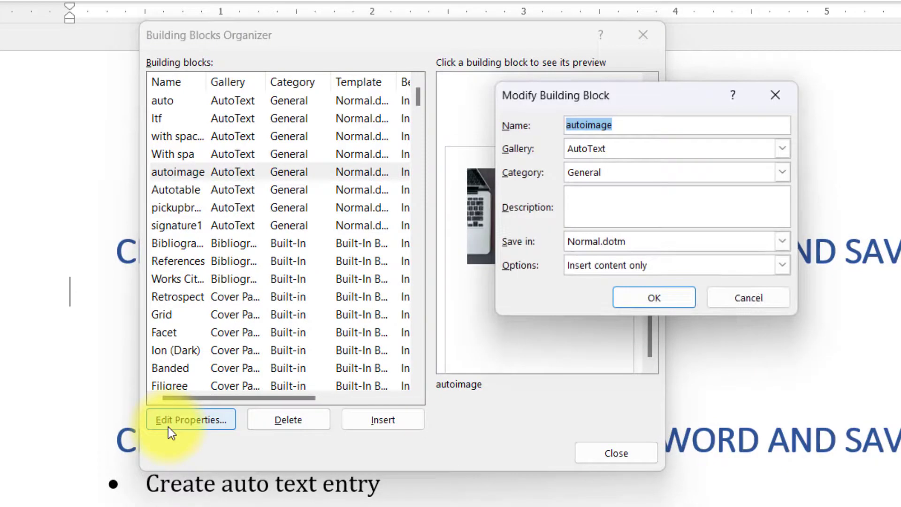
{"action": "left_click_drag", "start_coordinate": [555, 95], "coordinate": [546, 203]}
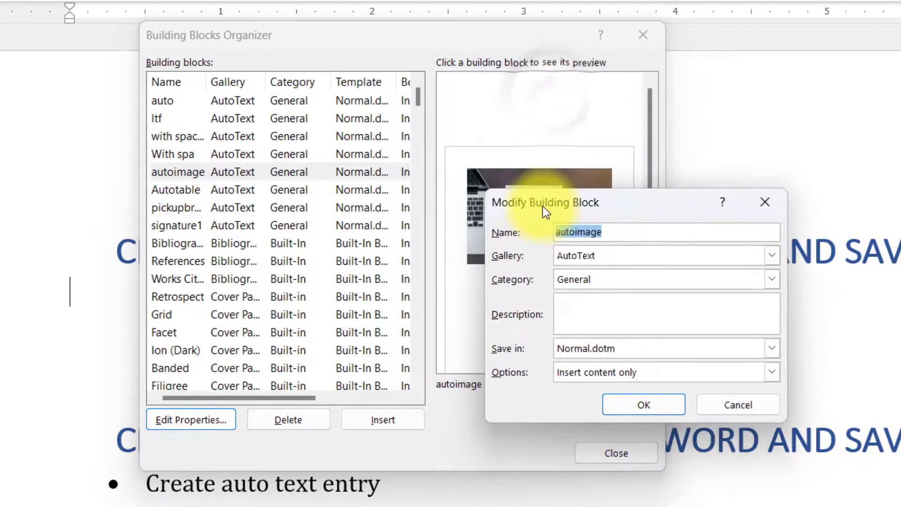
{"action": "mouse_move", "coordinate": [635, 249]}
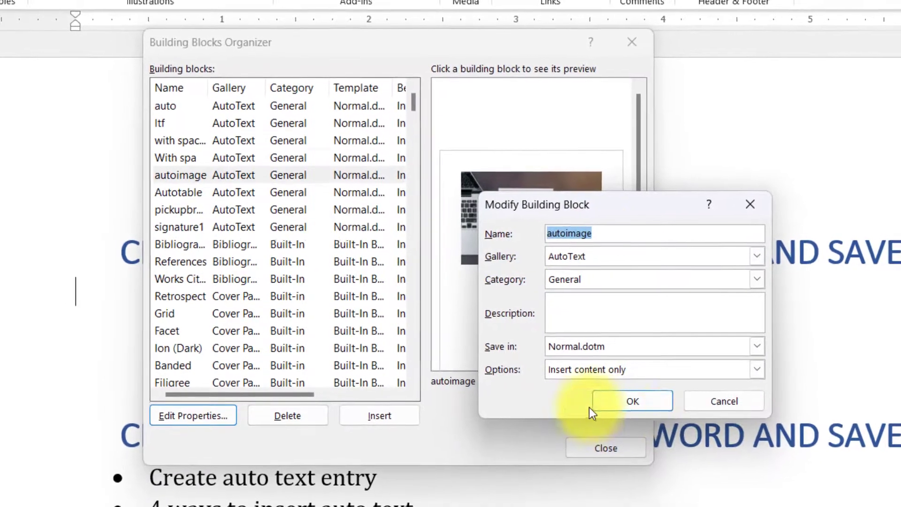
{"action": "left_click", "coordinate": [632, 401]}
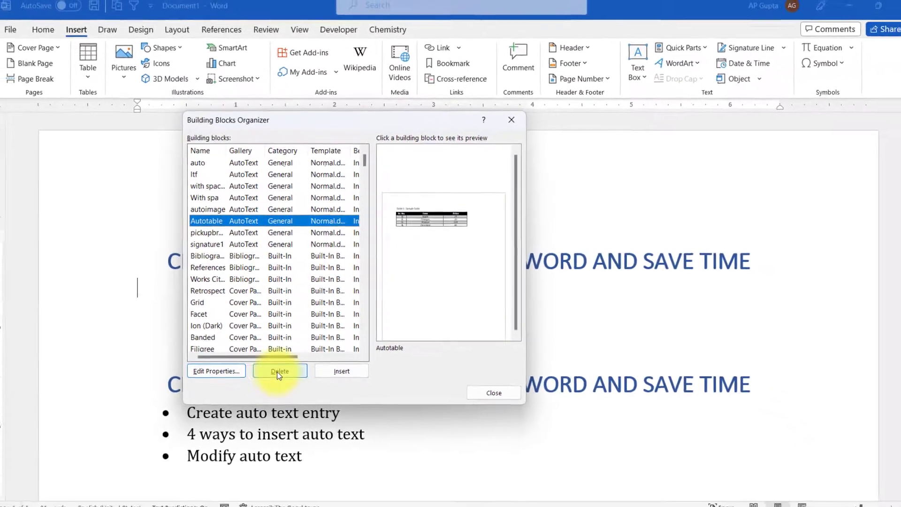
- Delete the Autotable building block and return to the document below the heading
{"action": "left_click", "coordinate": [493, 392]}
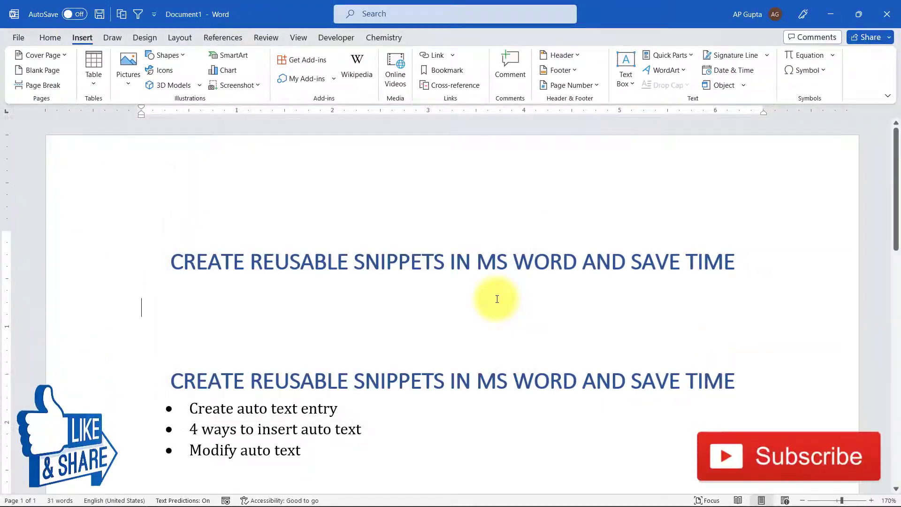
{"action": "mouse_move", "coordinate": [419, 306]}
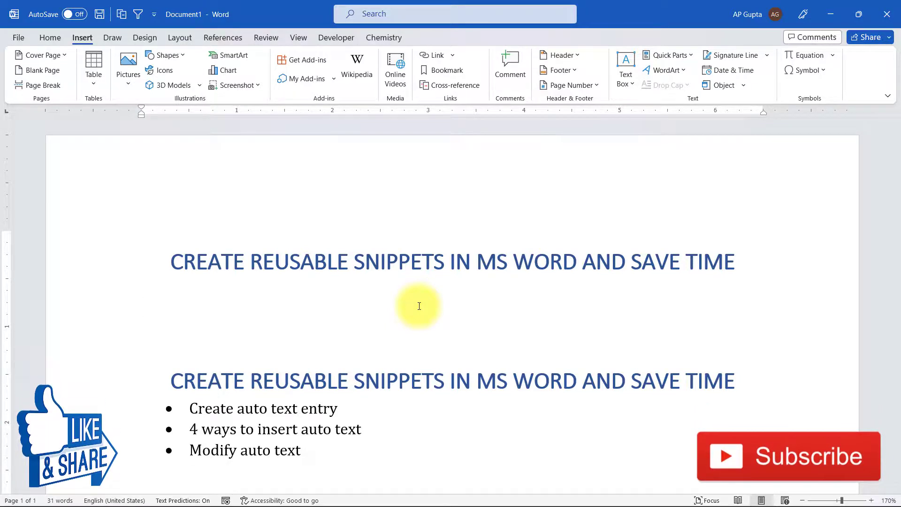
{"action": "left_click", "coordinate": [141, 308]}
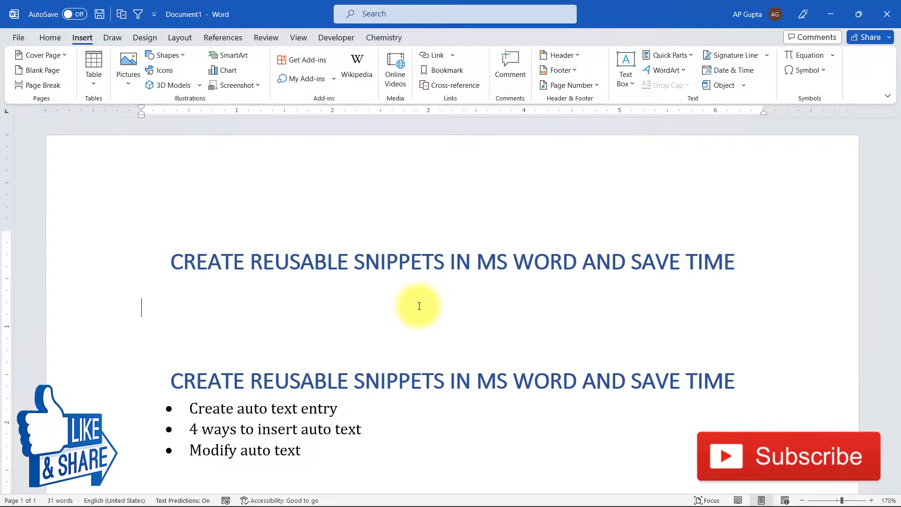